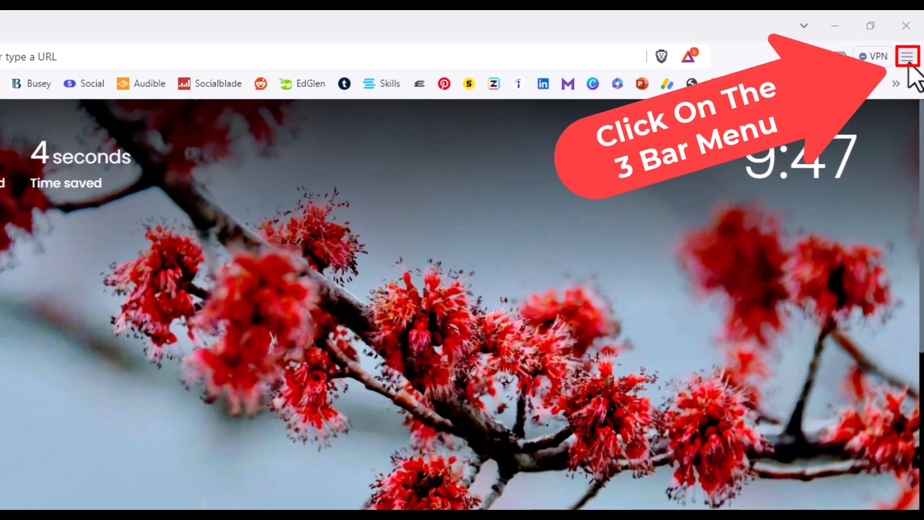
# Reach Brave Settings from the browser's main menu
pyautogui.click(907, 56)
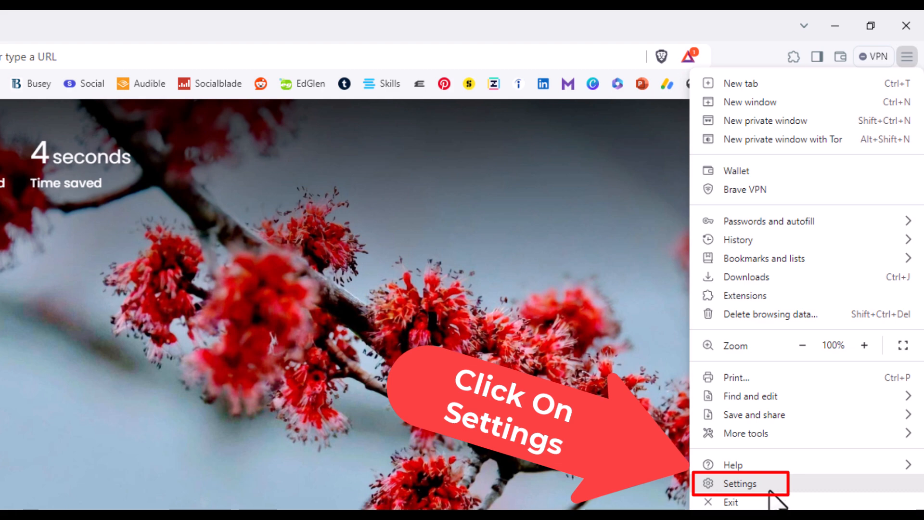
pyautogui.click(740, 483)
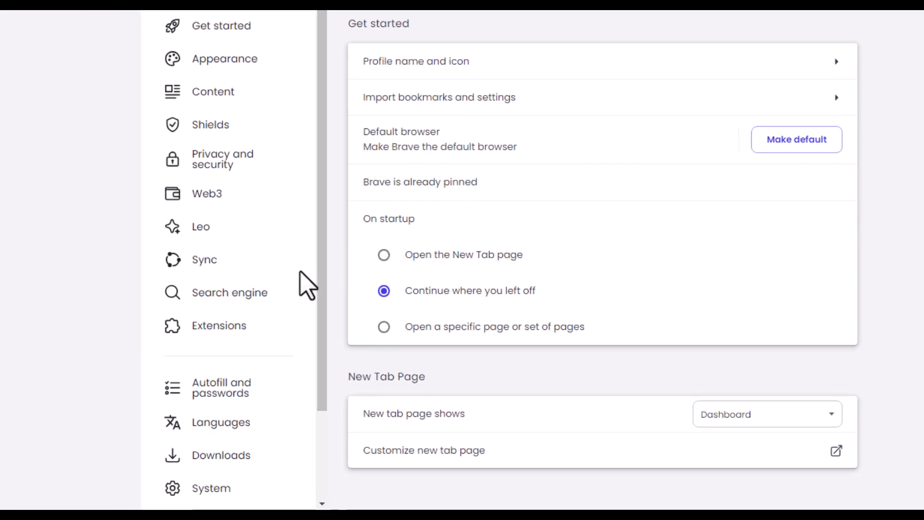
# Go to the System section from the settings sidebar
pyautogui.scroll(-3)
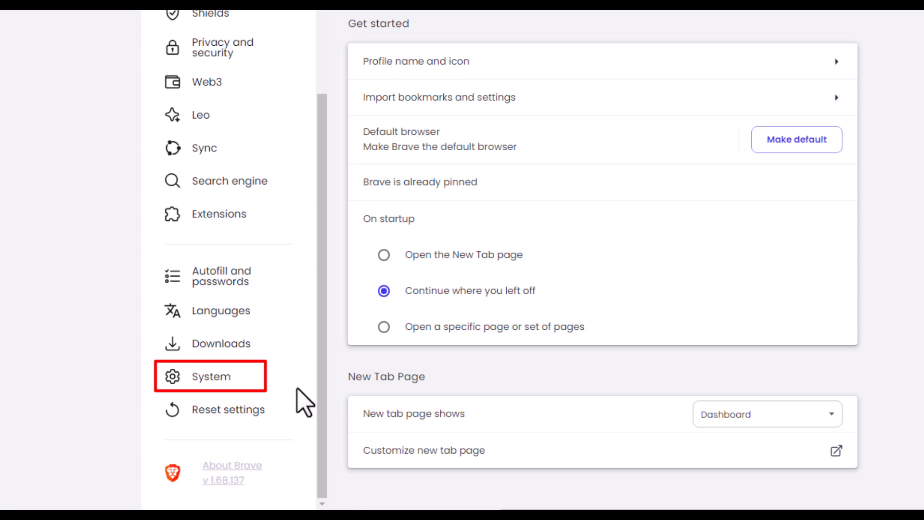
pyautogui.click(211, 377)
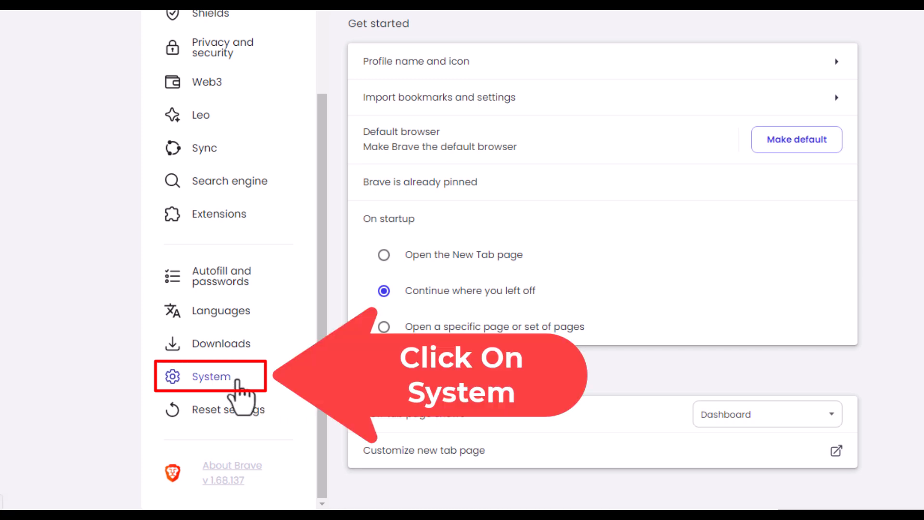
pyautogui.click(211, 377)
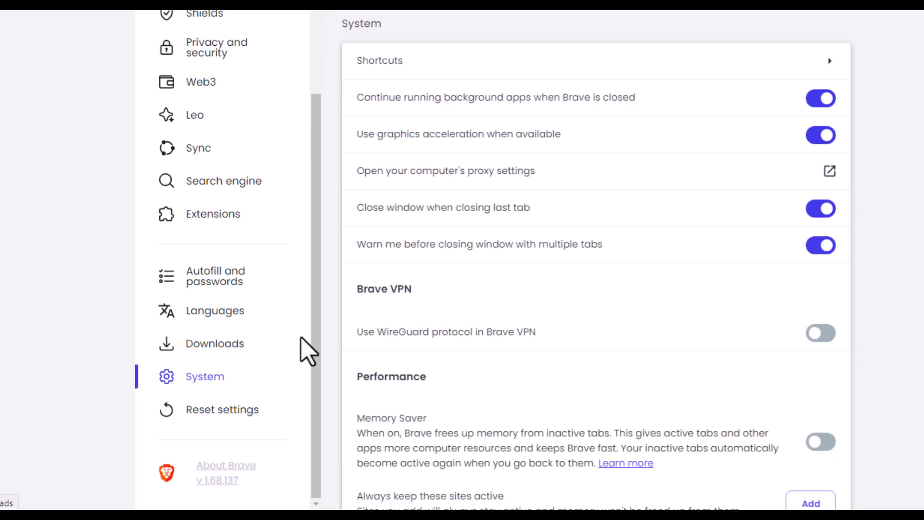
# Scroll the System page down to the Power section with Energy Saver on
pyautogui.scroll(-3)
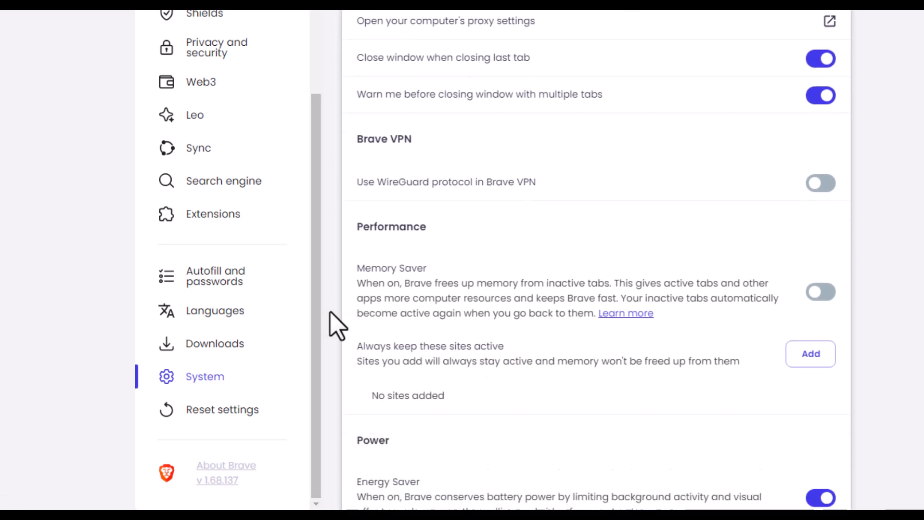
pyautogui.scroll(-3)
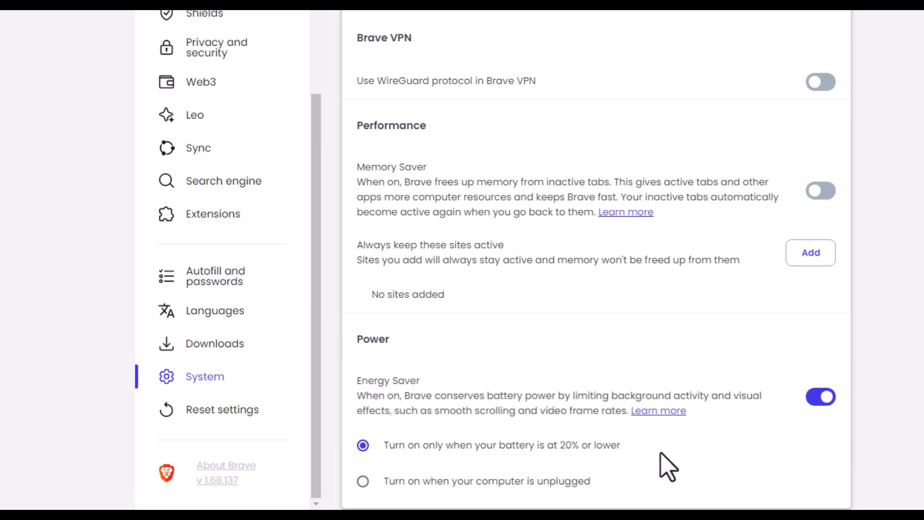
pyautogui.moveTo(542, 481)
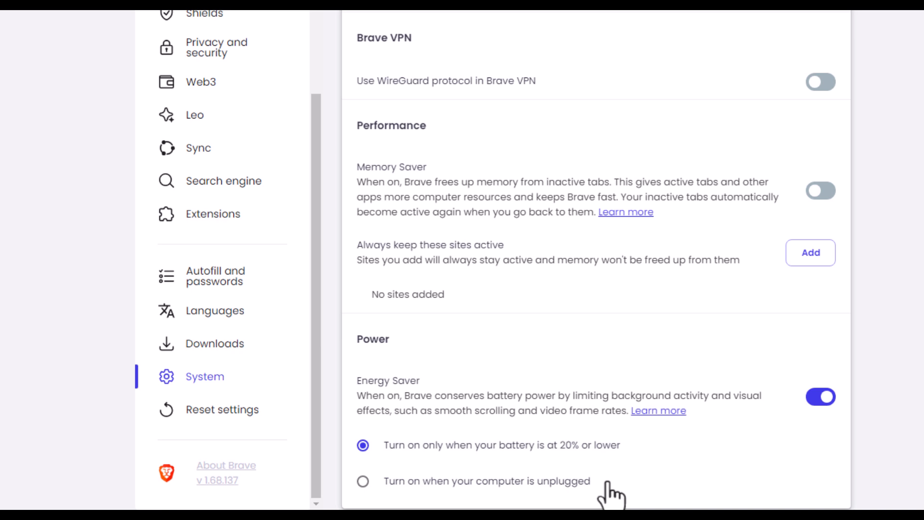
pyautogui.moveTo(603, 495)
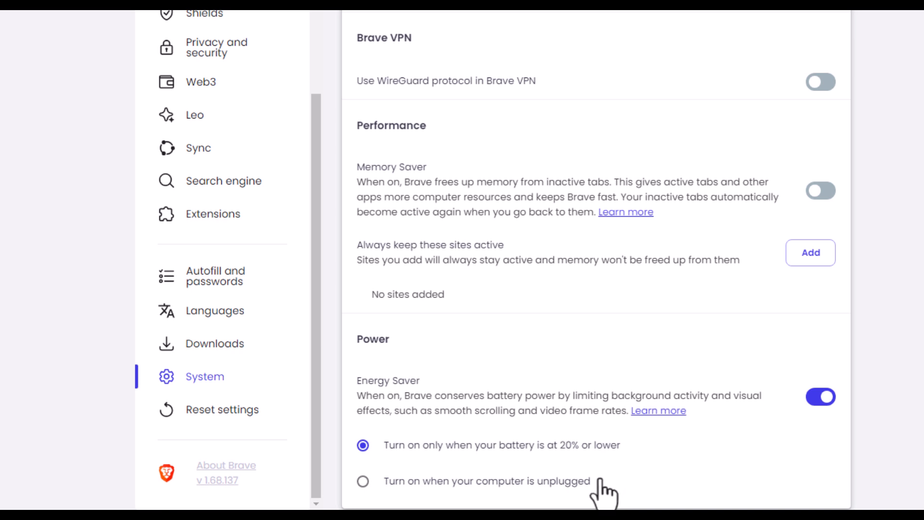
pyautogui.moveTo(667, 446)
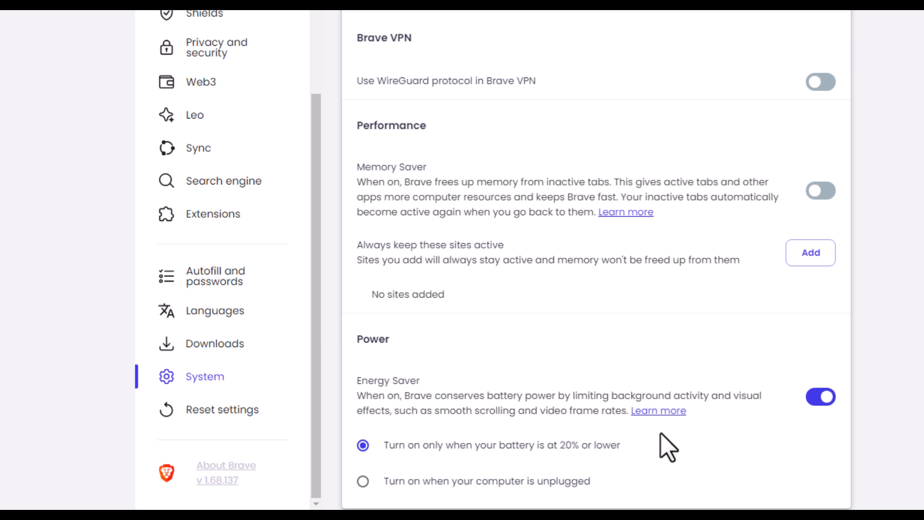